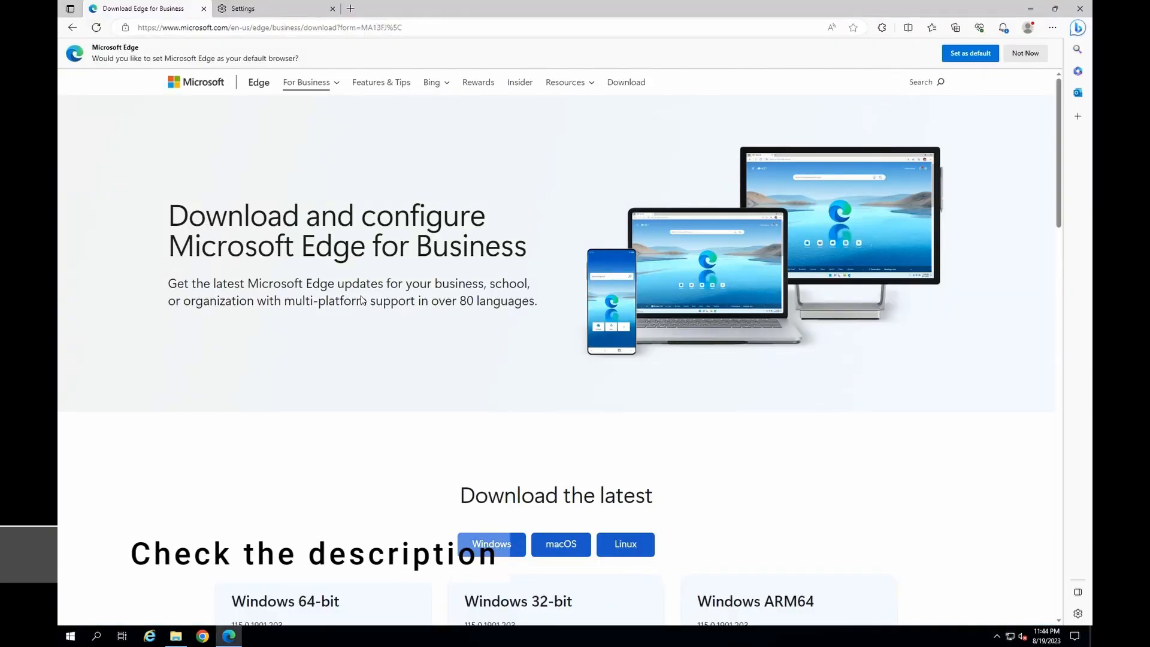
# Choose the Stable 115 channel under 'Looking for an older version of Edge?' on the business download page
pyautogui.scroll(-3)
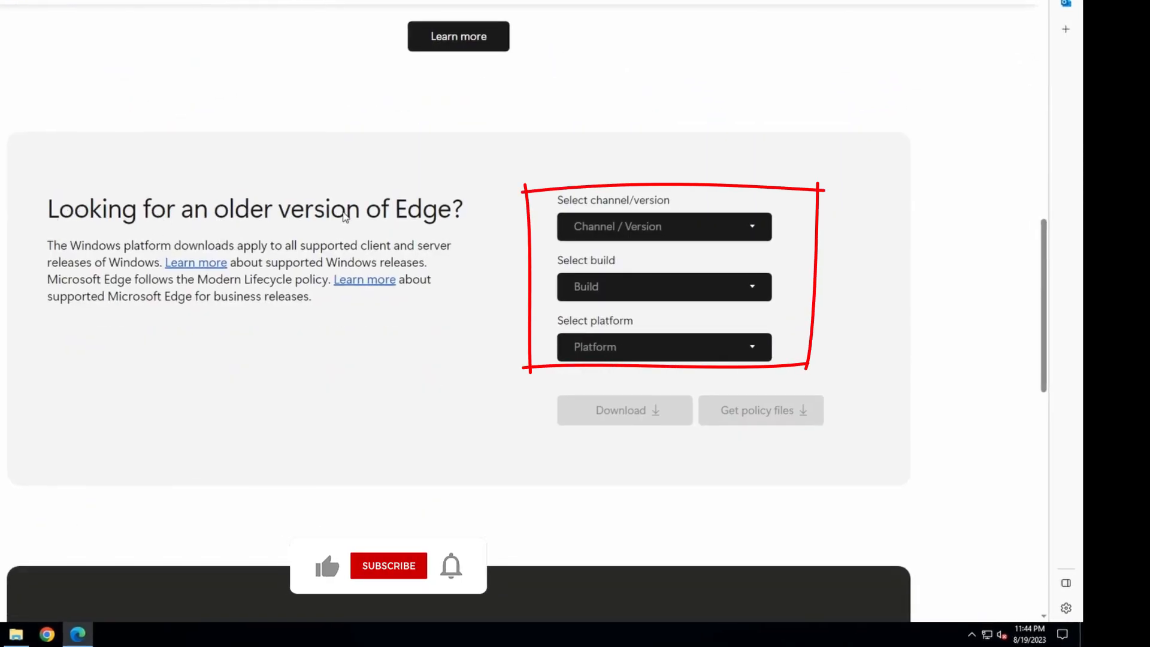
pyautogui.click(664, 227)
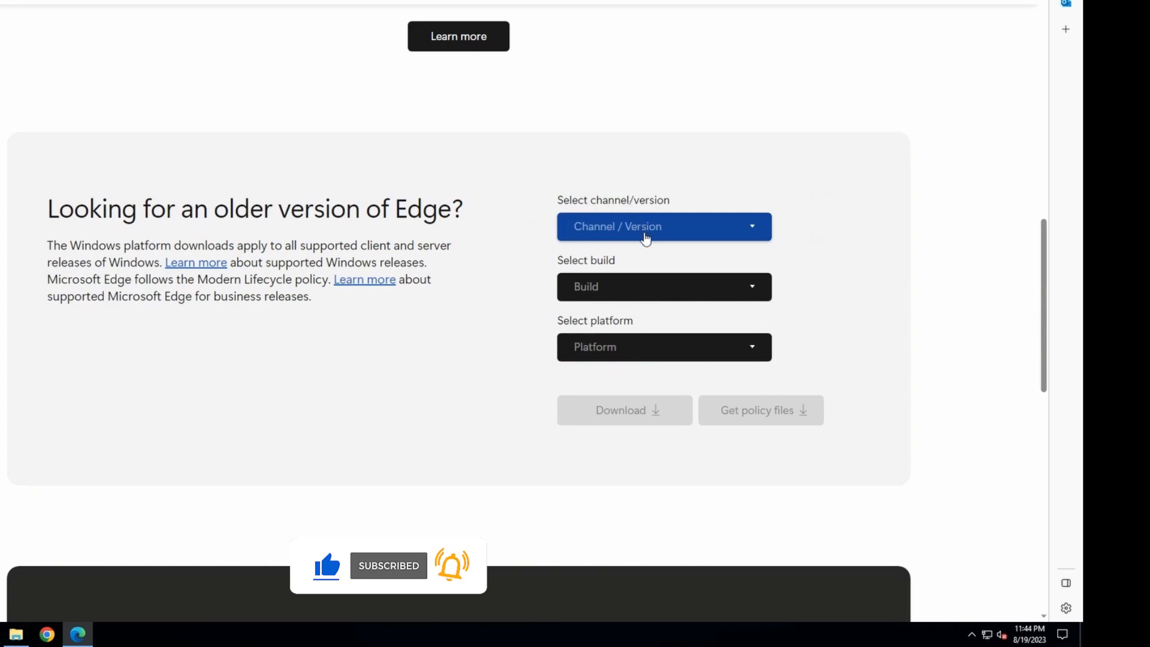
pyautogui.click(663, 226)
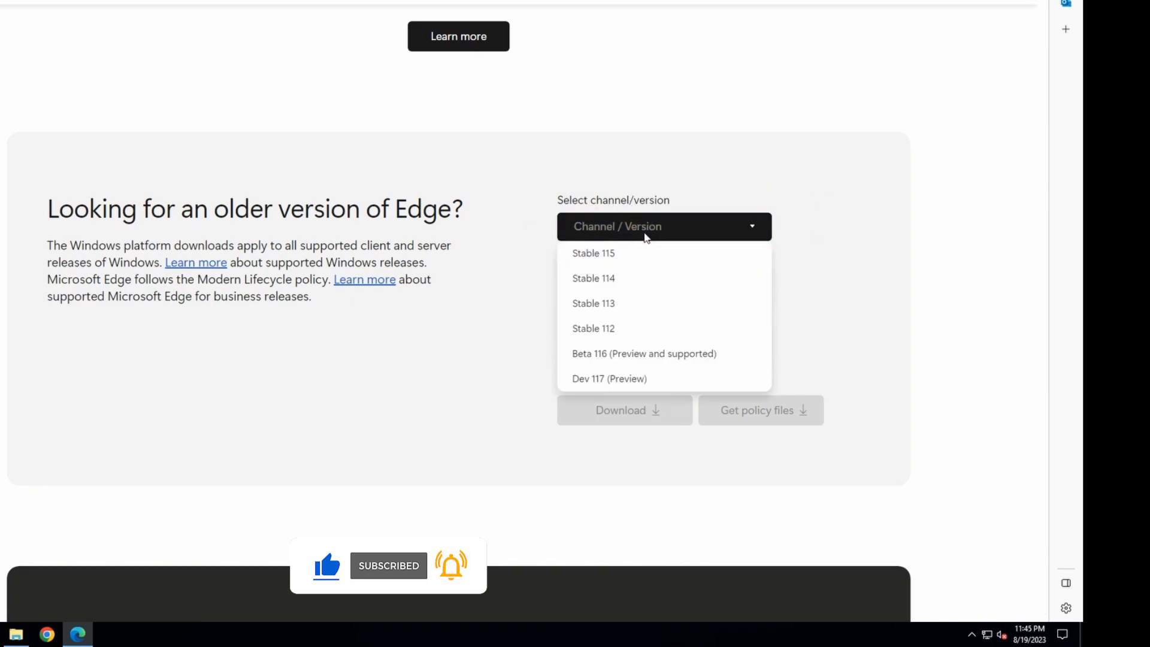
pyautogui.moveTo(593, 252)
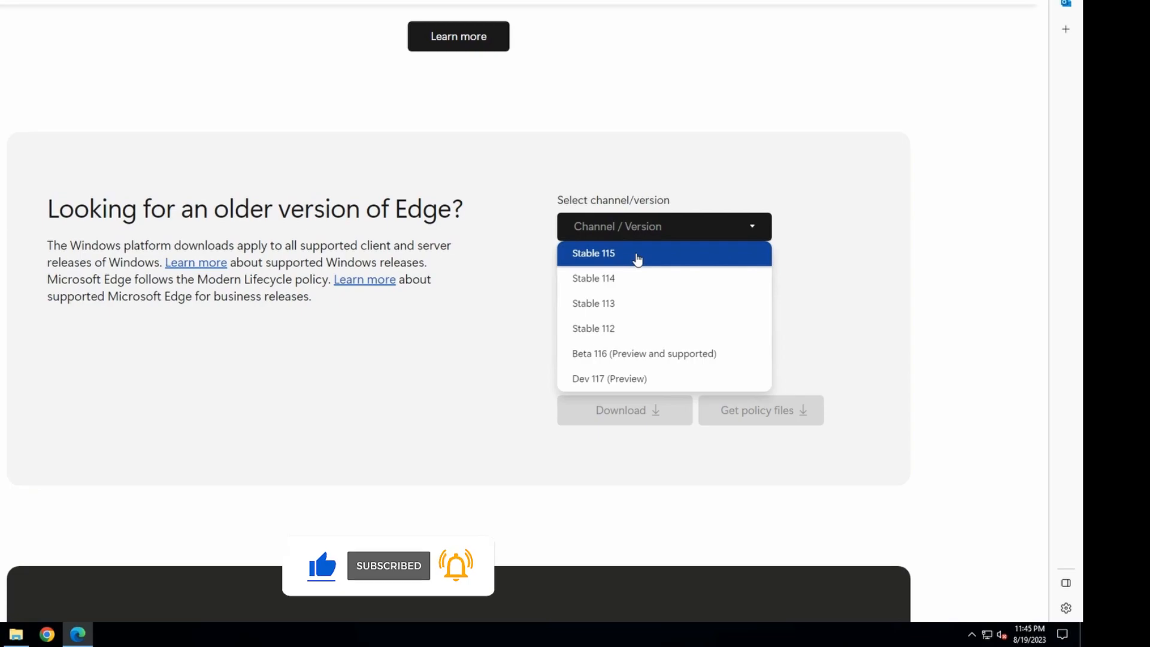
pyautogui.click(592, 253)
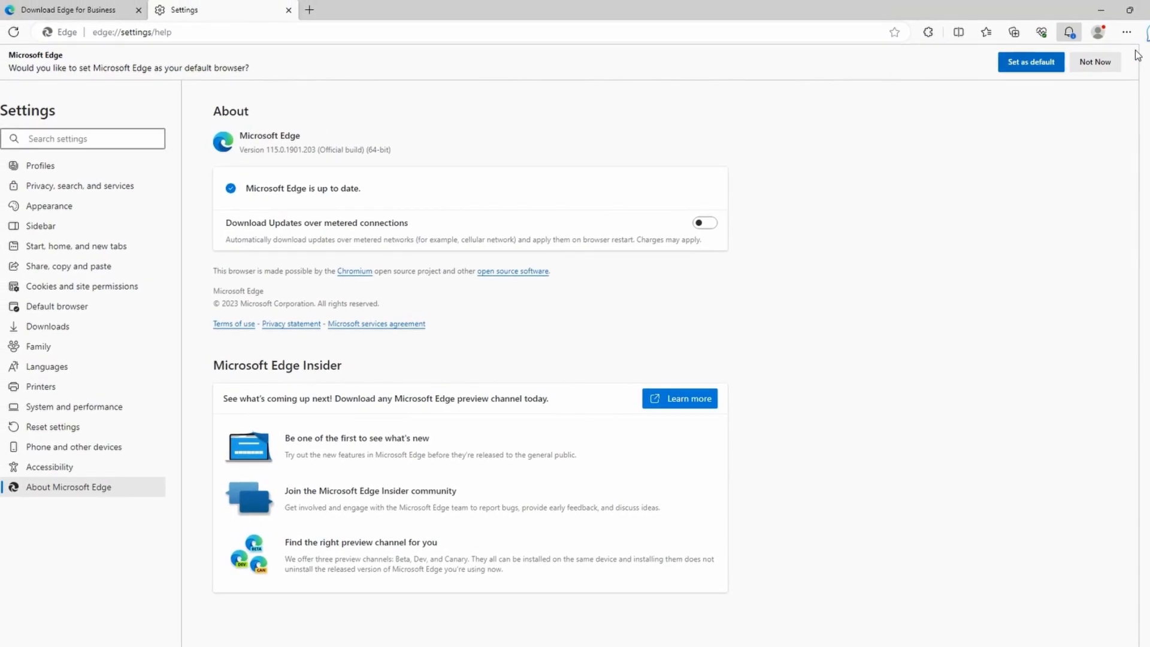
# Confirm build 115.0.1901.203 via edge://version in a new tab, then return to the Download Edge for Business tab
pyautogui.click(1127, 31)
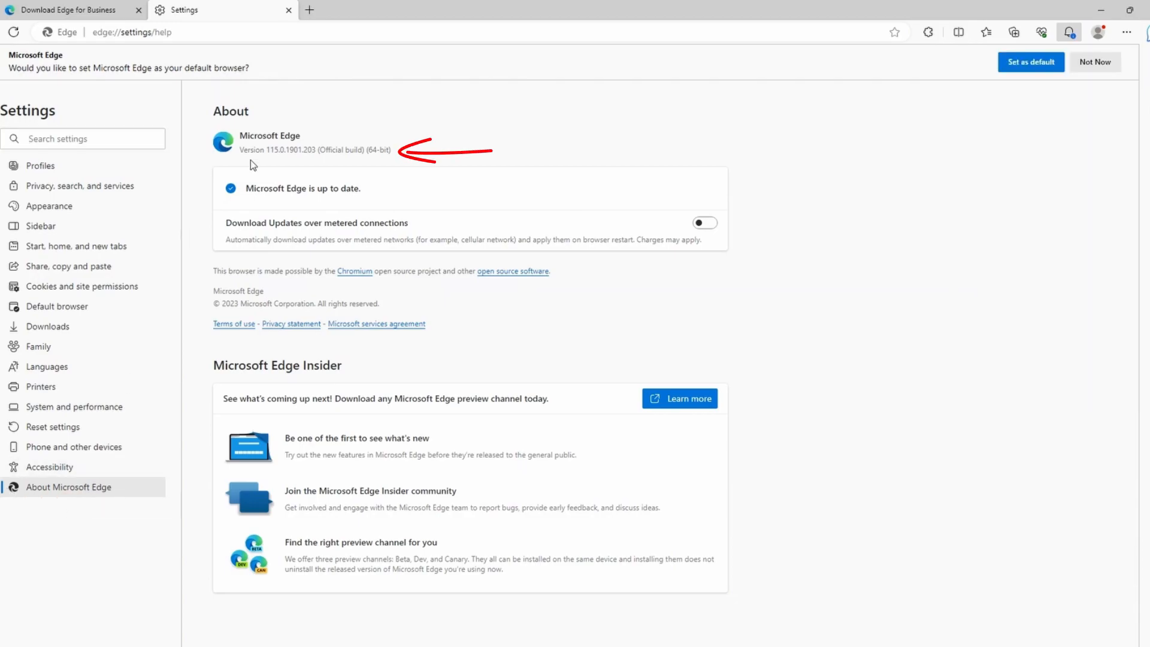
pyautogui.doubleClick(250, 150)
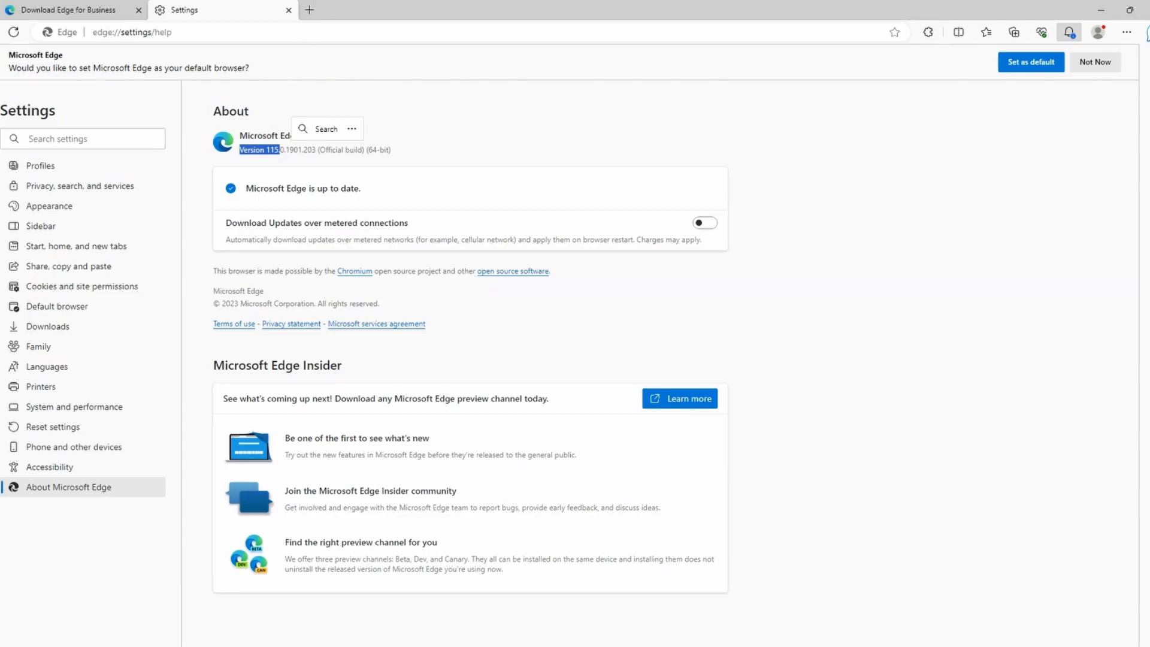
pyautogui.click(459, 10)
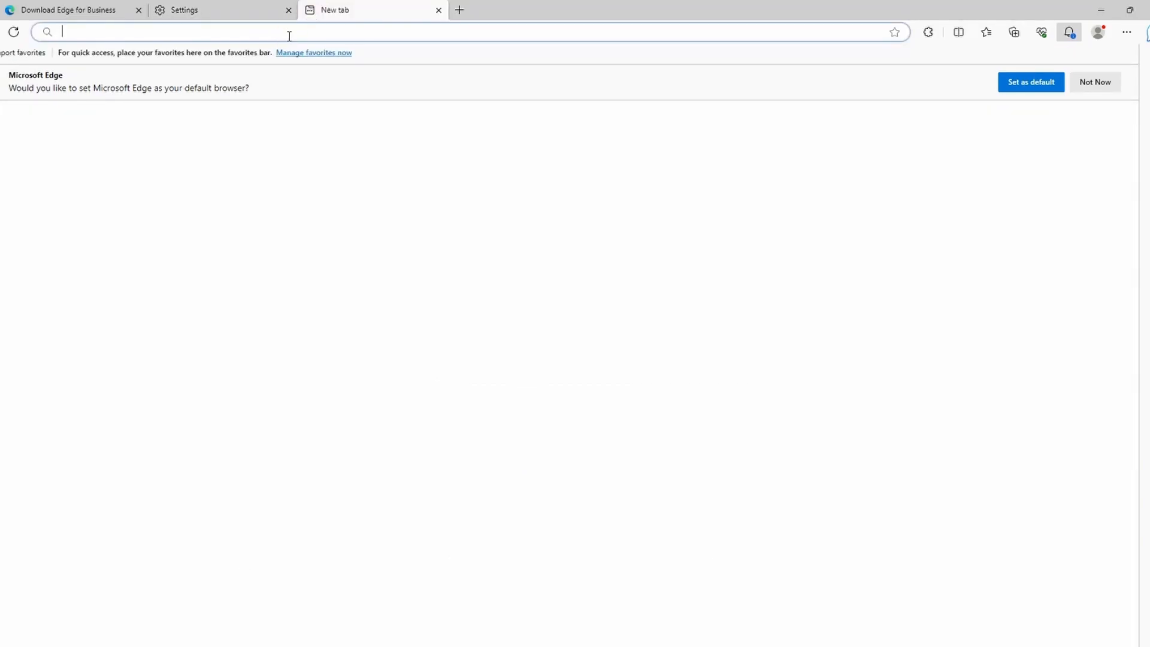
pyautogui.write('edg')
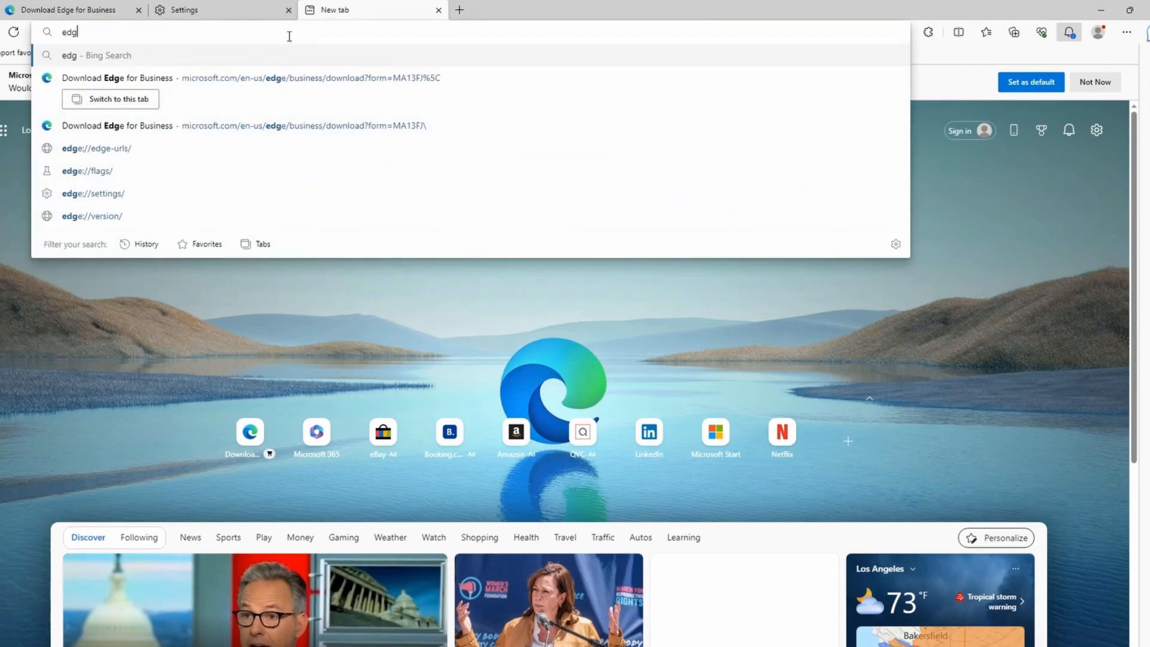
pyautogui.click(92, 216)
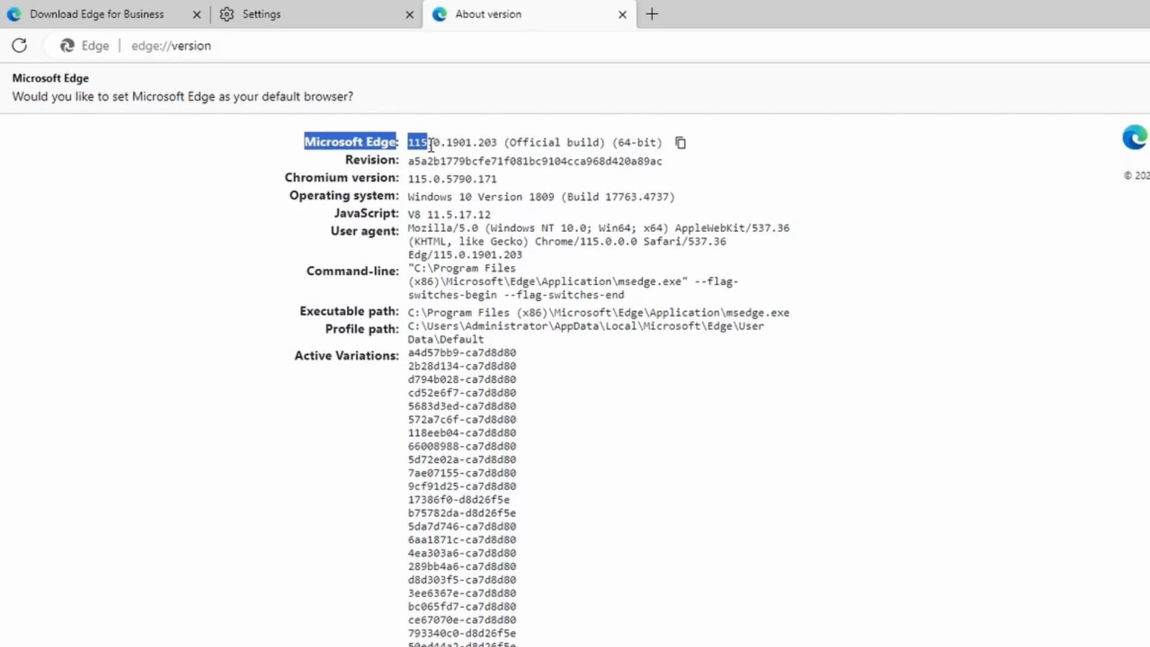
pyautogui.click(96, 15)
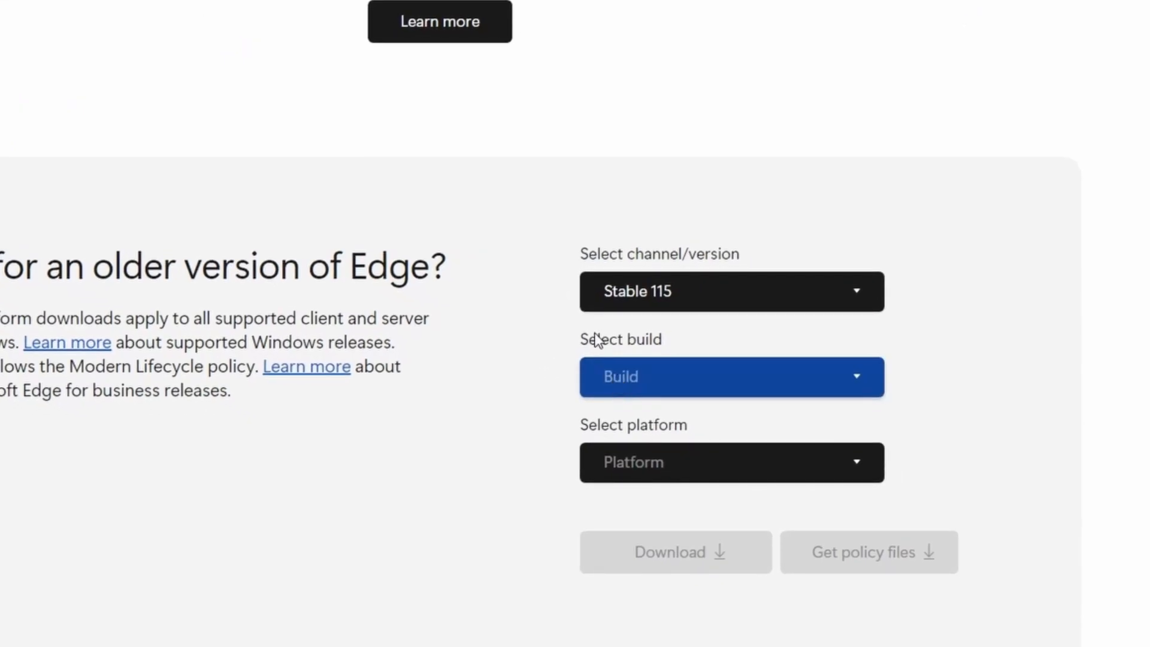
# Pick build 115.0.1901.203 and the Windows 64-bit platform for the older-version download
pyautogui.click(730, 377)
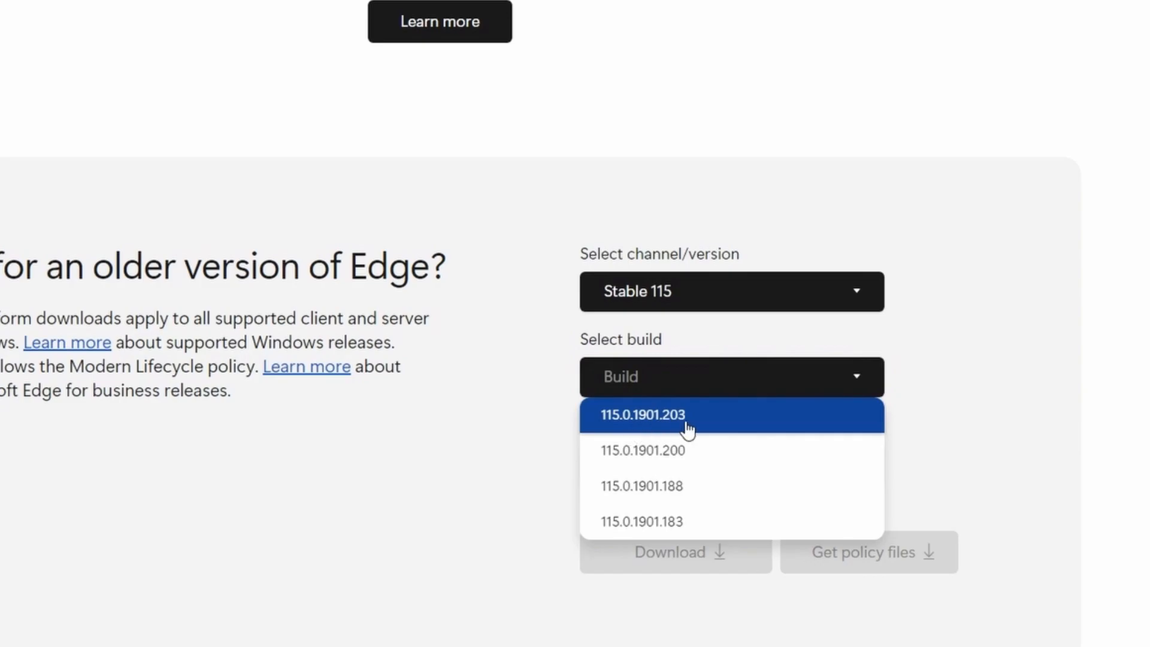
pyautogui.click(641, 415)
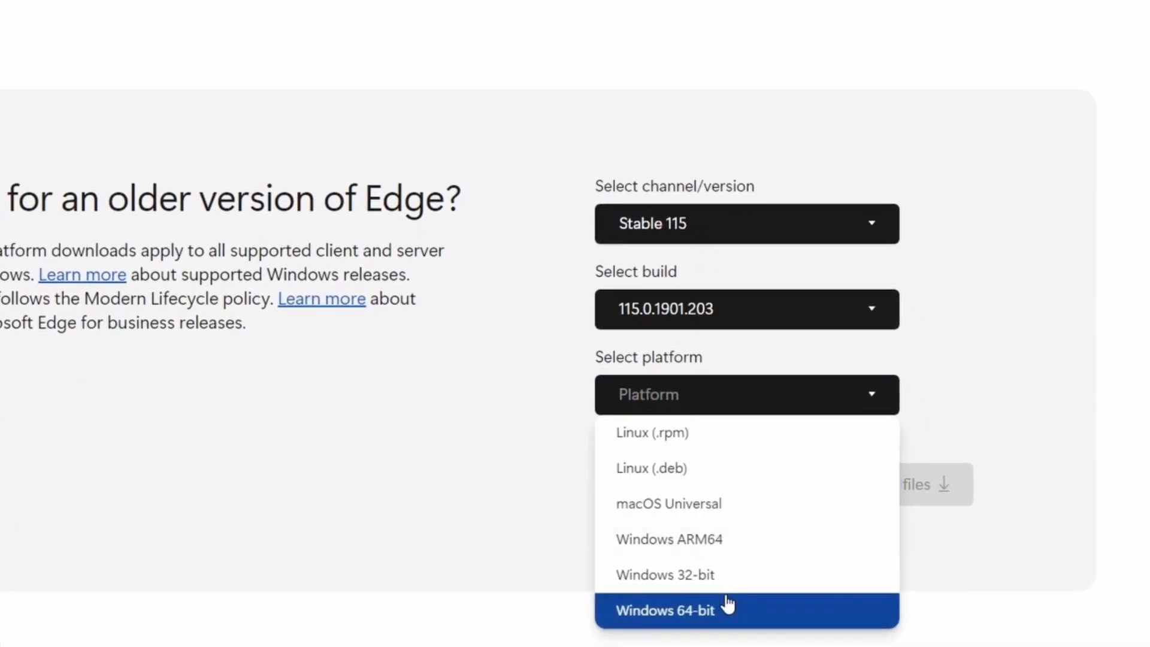
pyautogui.click(737, 610)
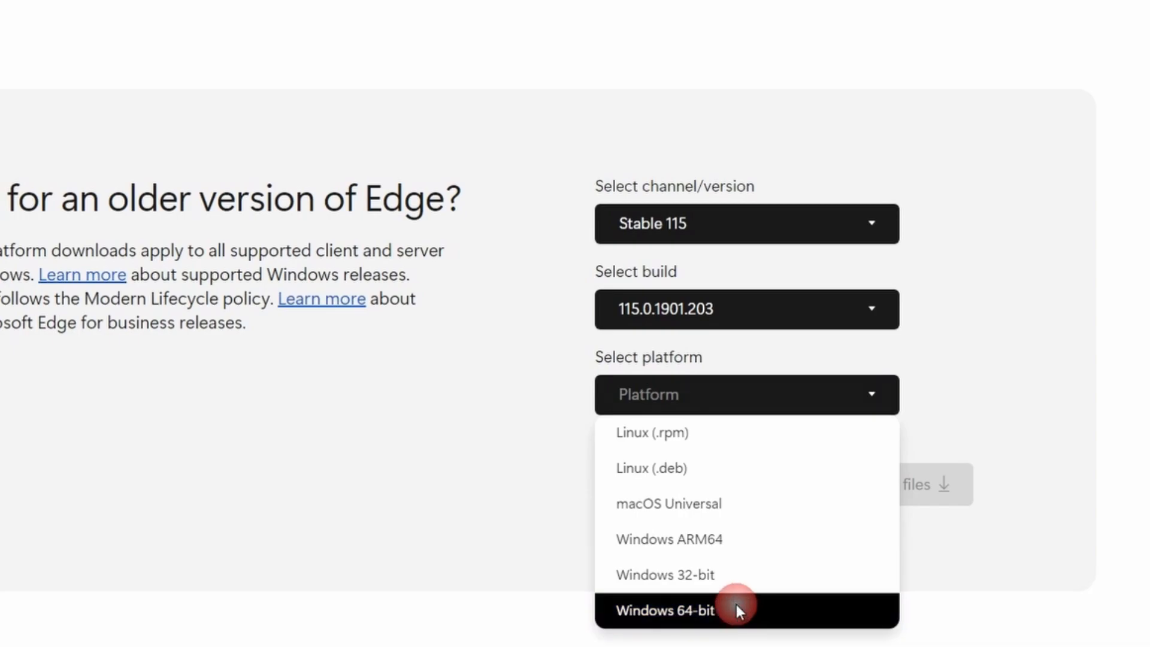
pyautogui.click(663, 610)
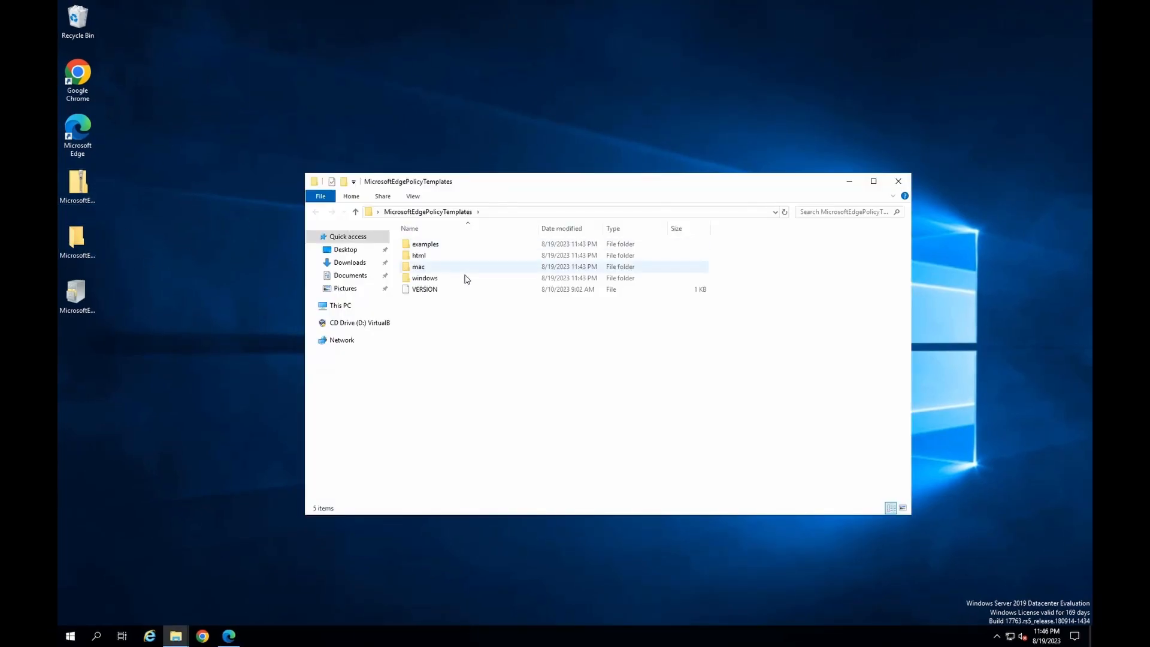
# Use Run to open C:\windows\PolicyDefinitions beside the MicrosoftEdgePolicyTemplates folder
pyautogui.click(897, 181)
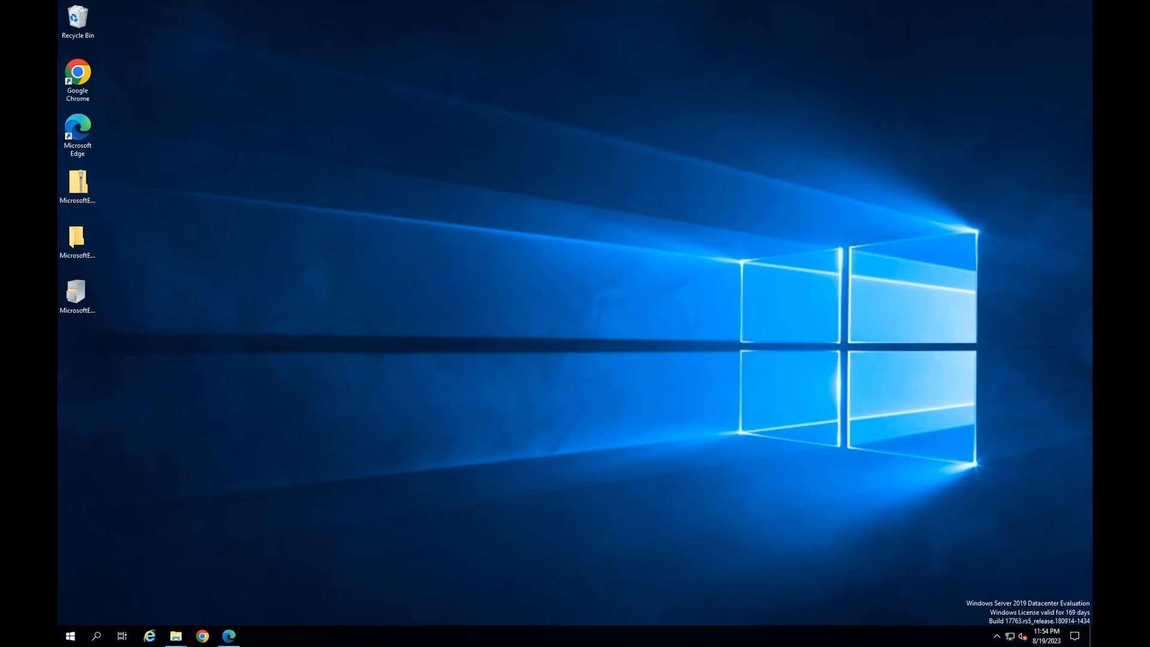
pyautogui.moveTo(94, 608)
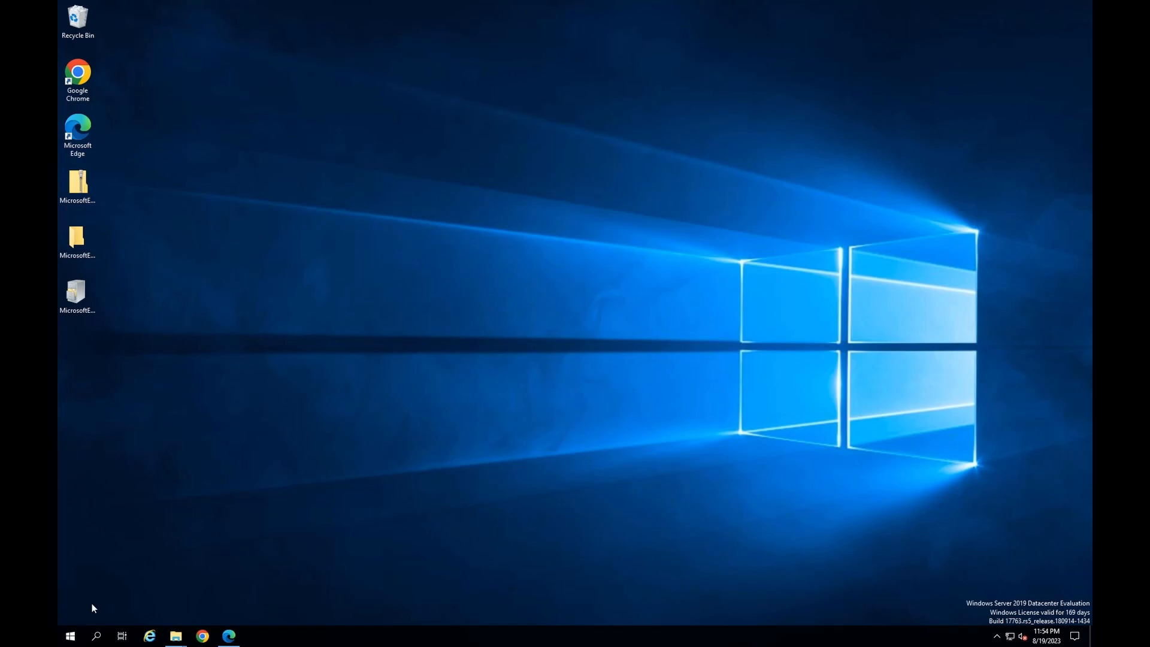
pyautogui.click(69, 636)
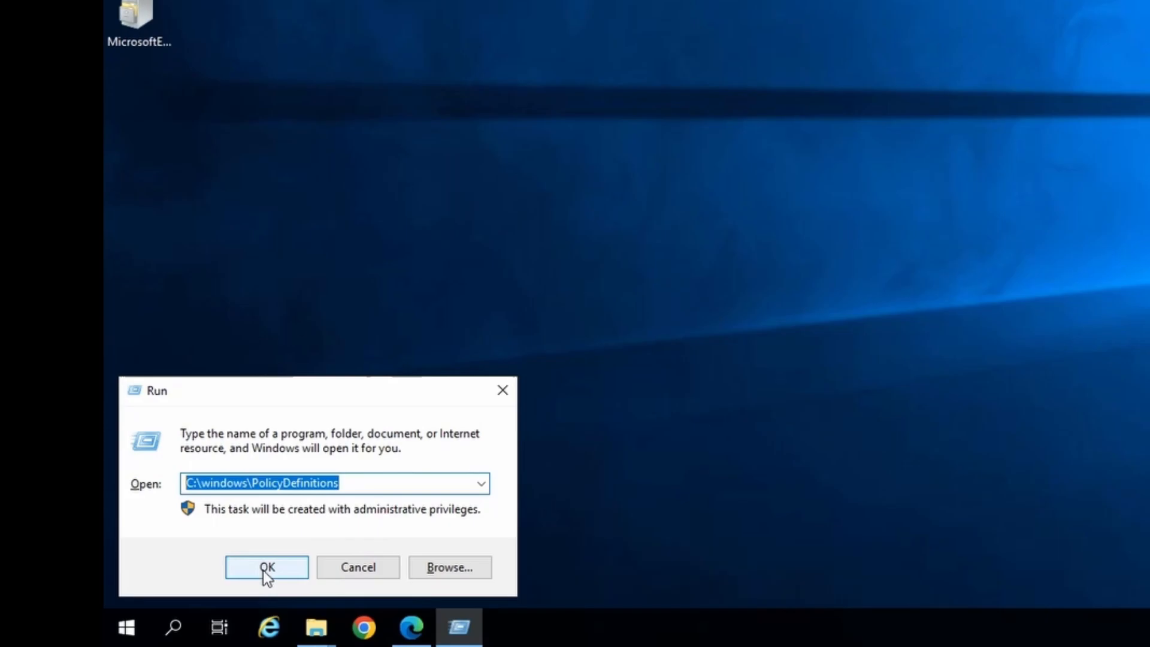
pyautogui.click(266, 566)
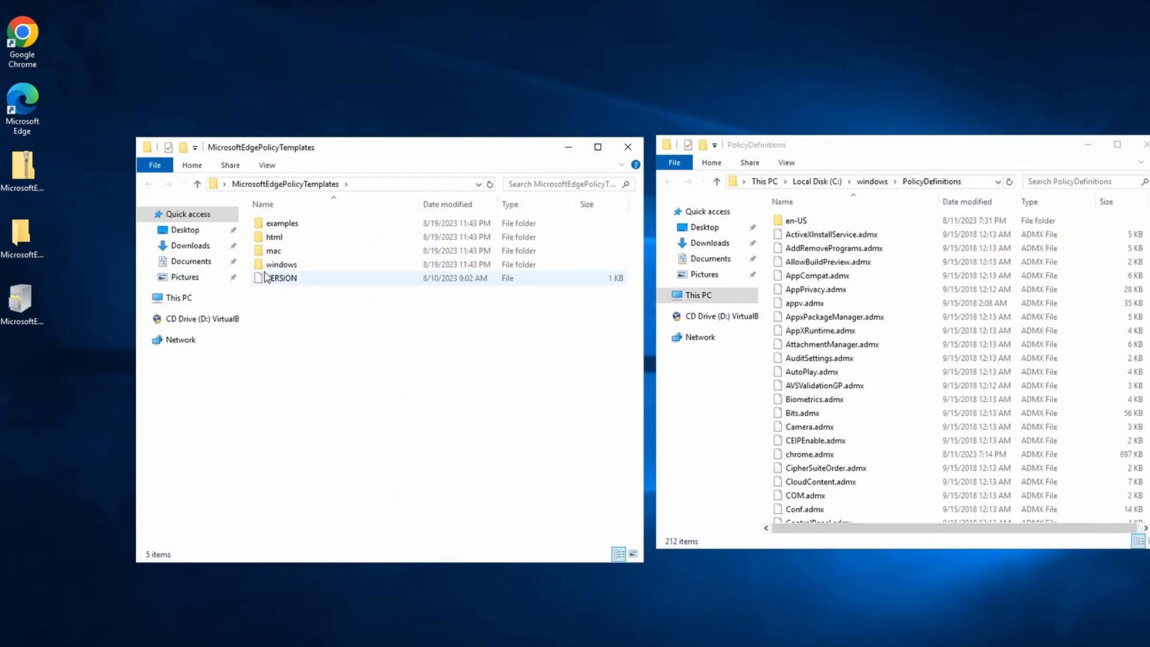
# Copy msedge.admx, msedgeupdate.admx and msedgewebview2.admx from windows\admx into PolicyDefinitions, then enter en-US
pyautogui.doubleClick(280, 263)
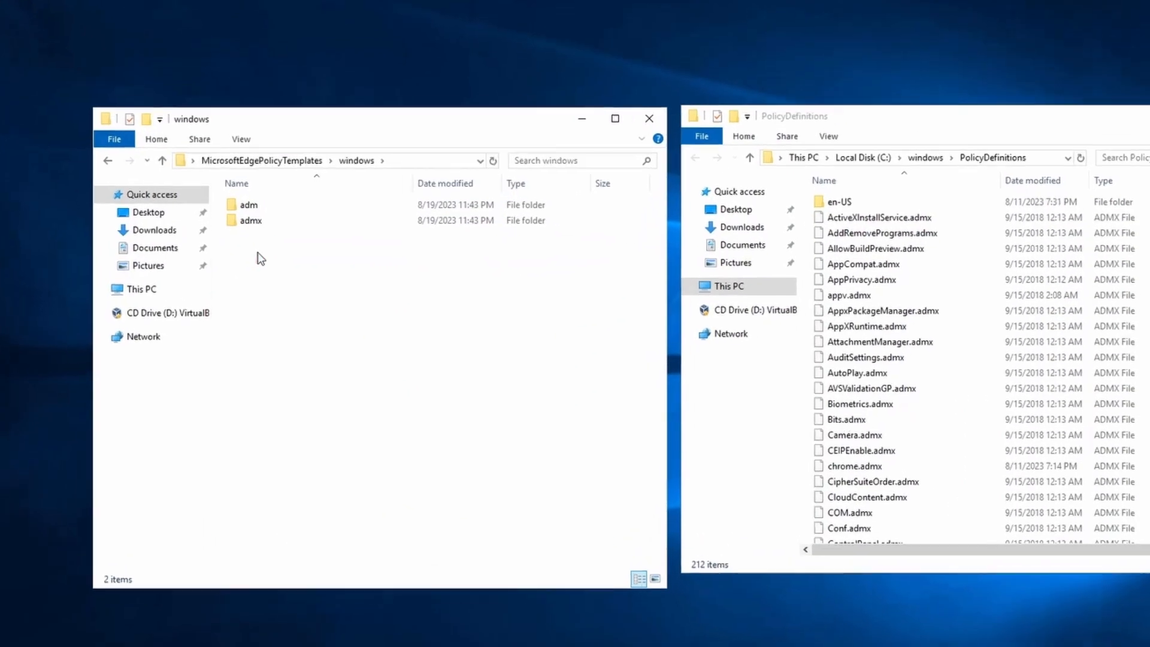
pyautogui.doubleClick(250, 220)
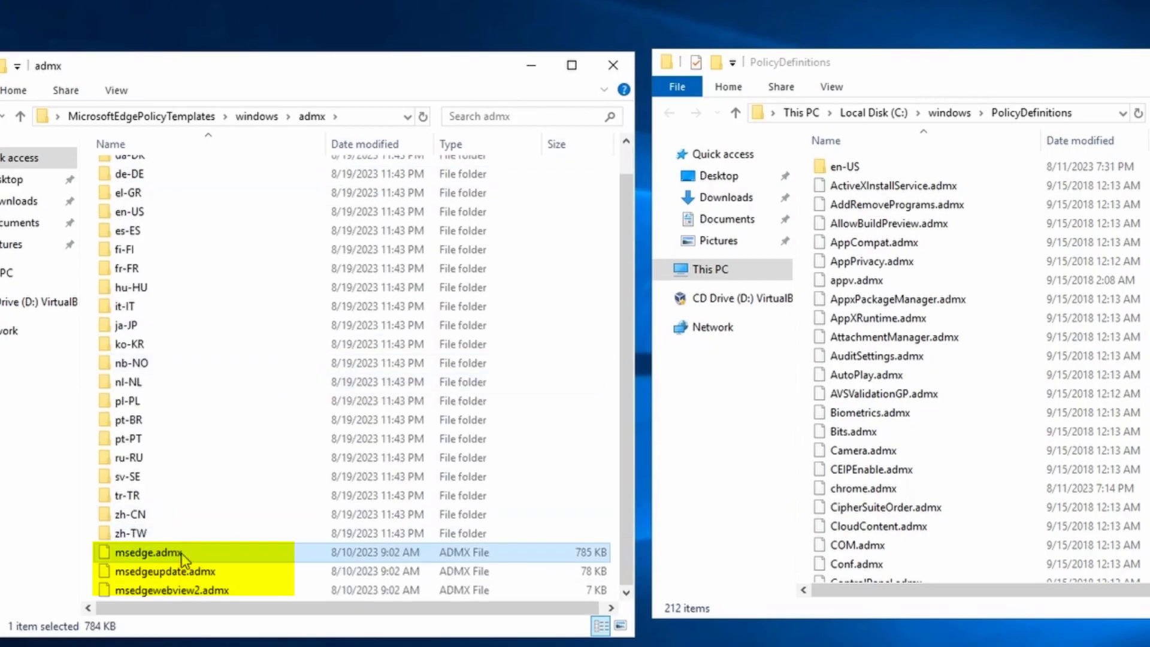
pyautogui.moveTo(173, 514)
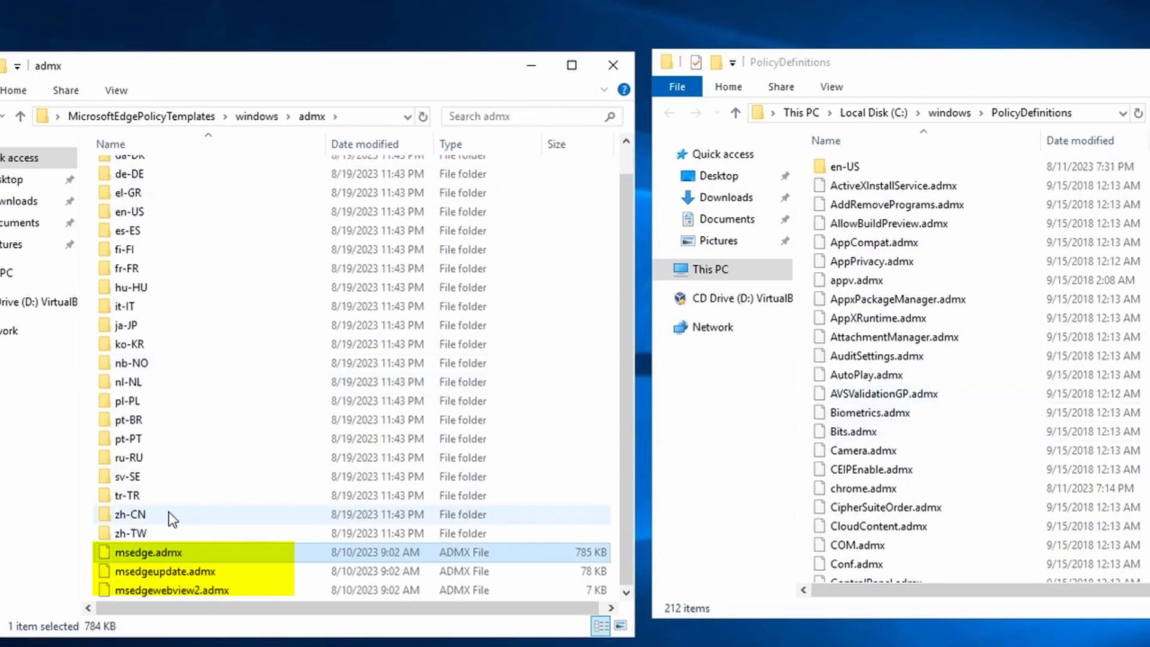
pyautogui.click(172, 589)
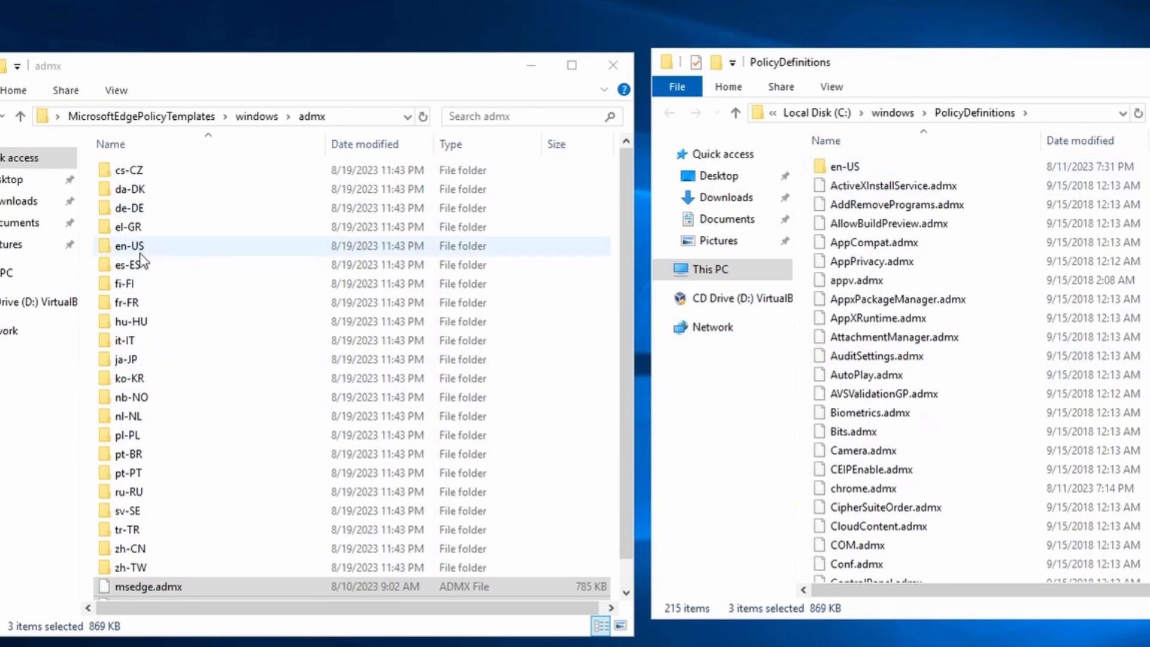
pyautogui.doubleClick(129, 245)
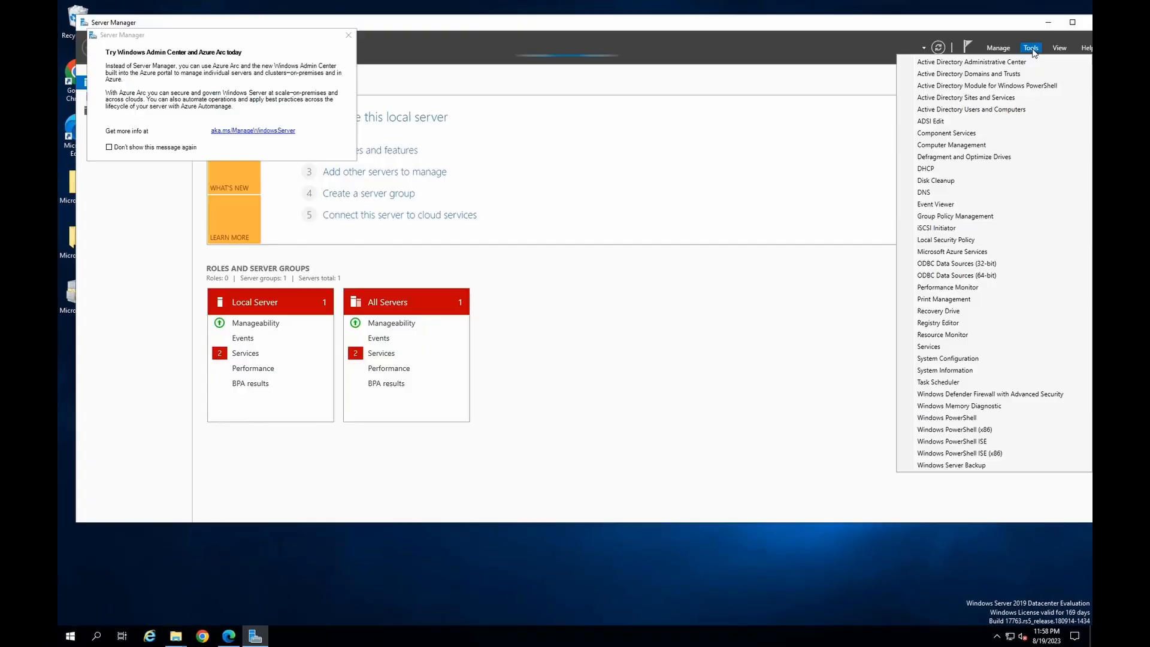
# Launch Group Policy Management from Tools and dismiss the GPO link notice for TechTrip.org's Default Domain Policy
pyautogui.click(1030, 48)
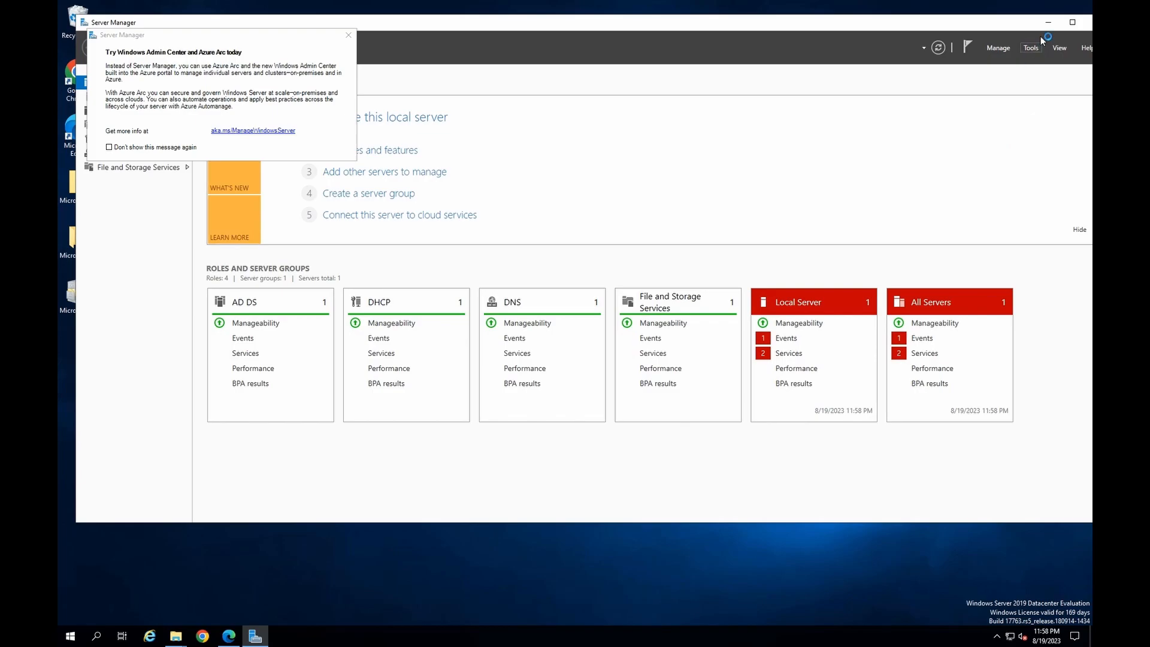
pyautogui.click(1048, 21)
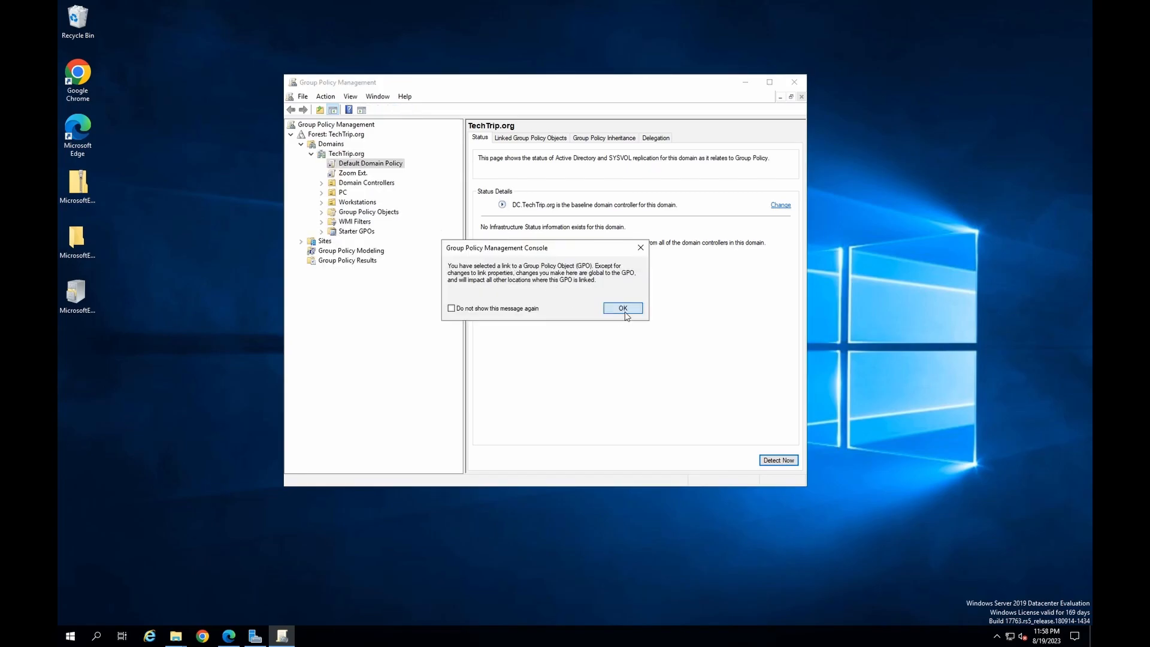
pyautogui.click(622, 308)
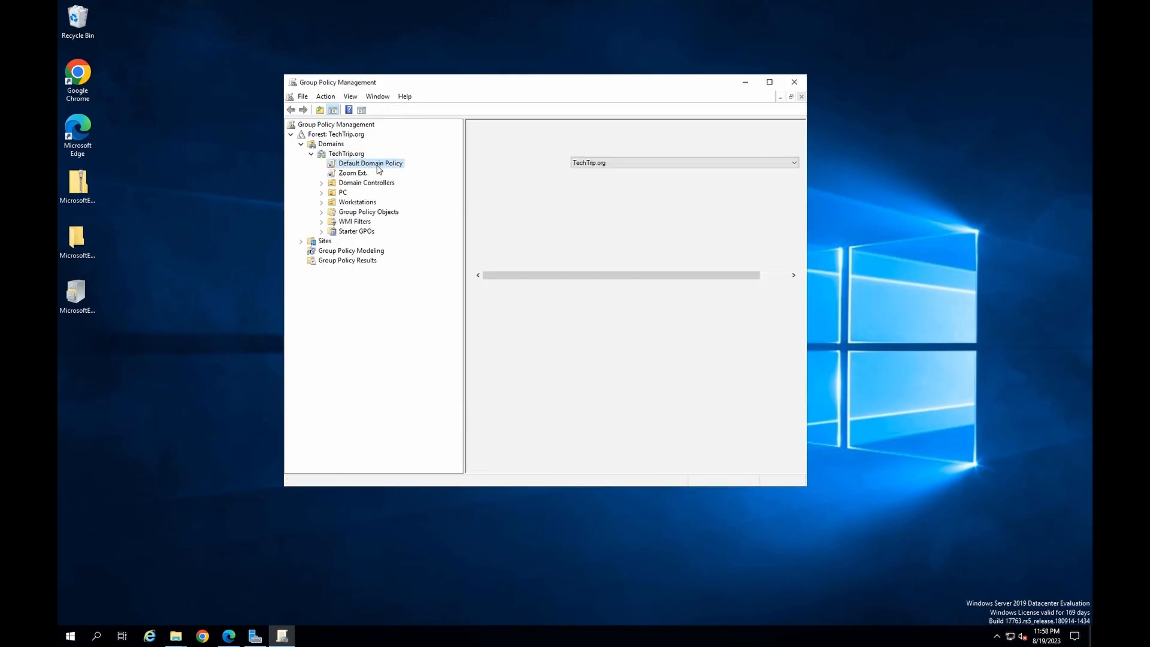
# Edit the Default Domain Policy and expand Computer Configuration > Policies > Administrative Templates to the Edge folders
pyautogui.doubleClick(370, 163)
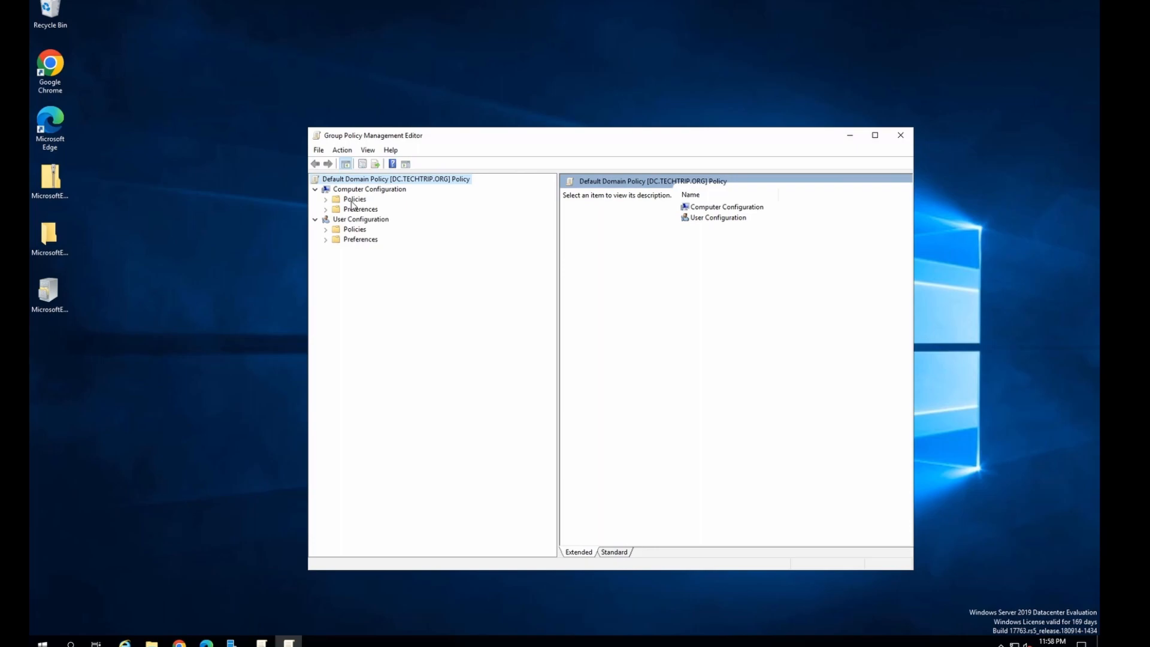
pyautogui.click(325, 199)
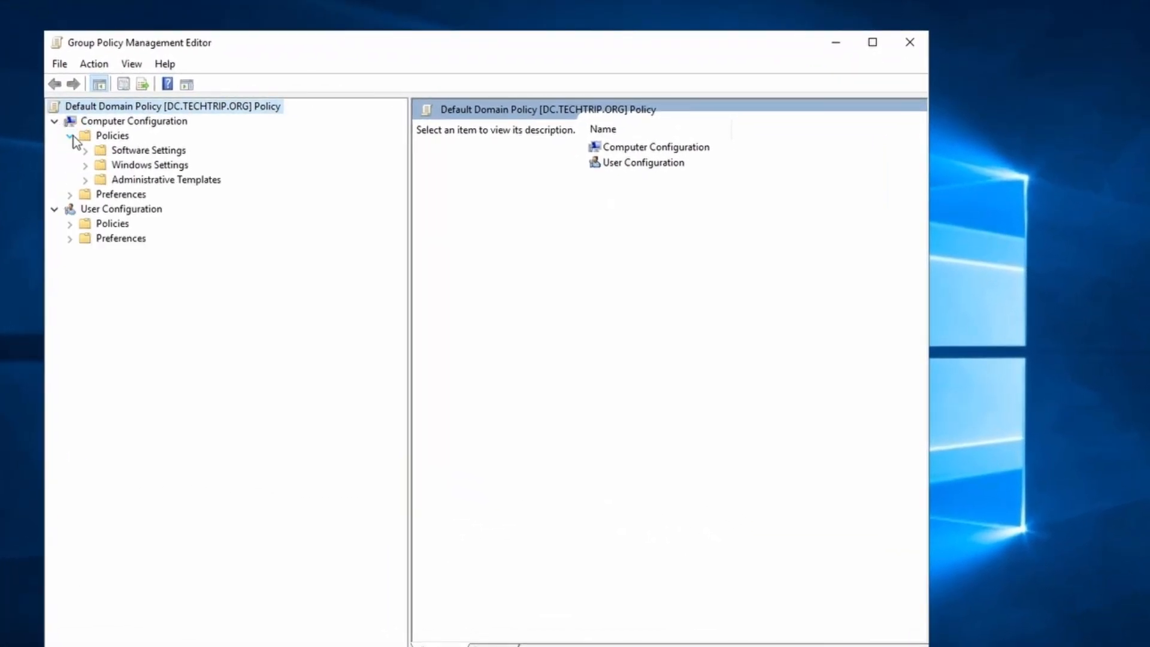
pyautogui.click(69, 135)
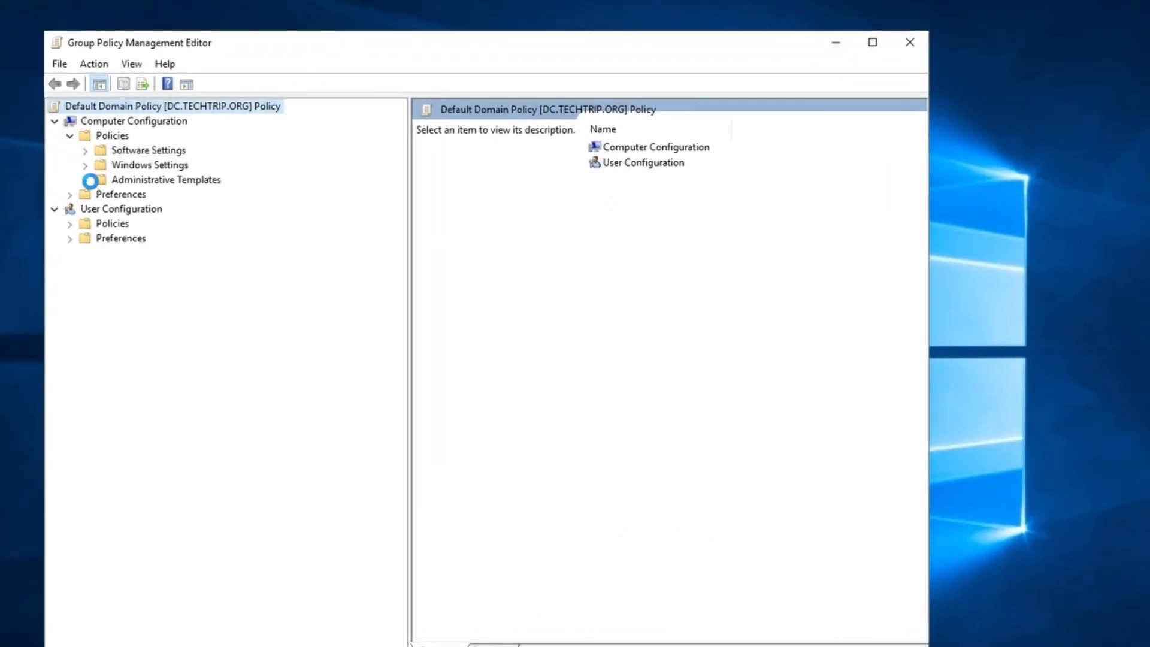
pyautogui.click(84, 180)
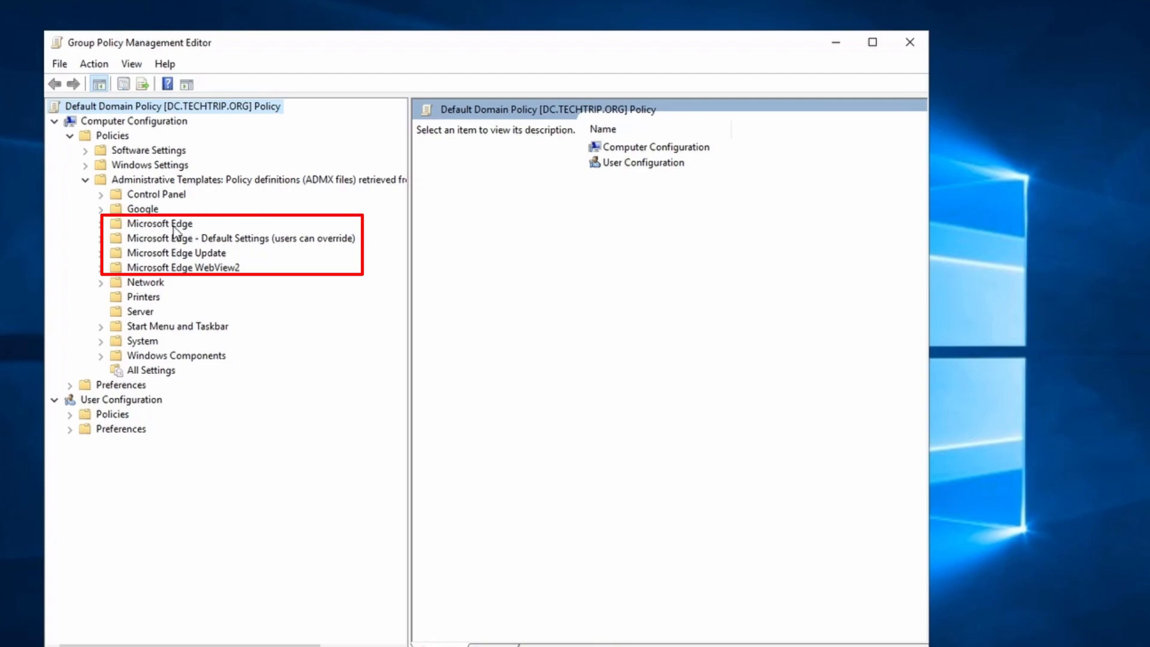
pyautogui.moveTo(141, 235)
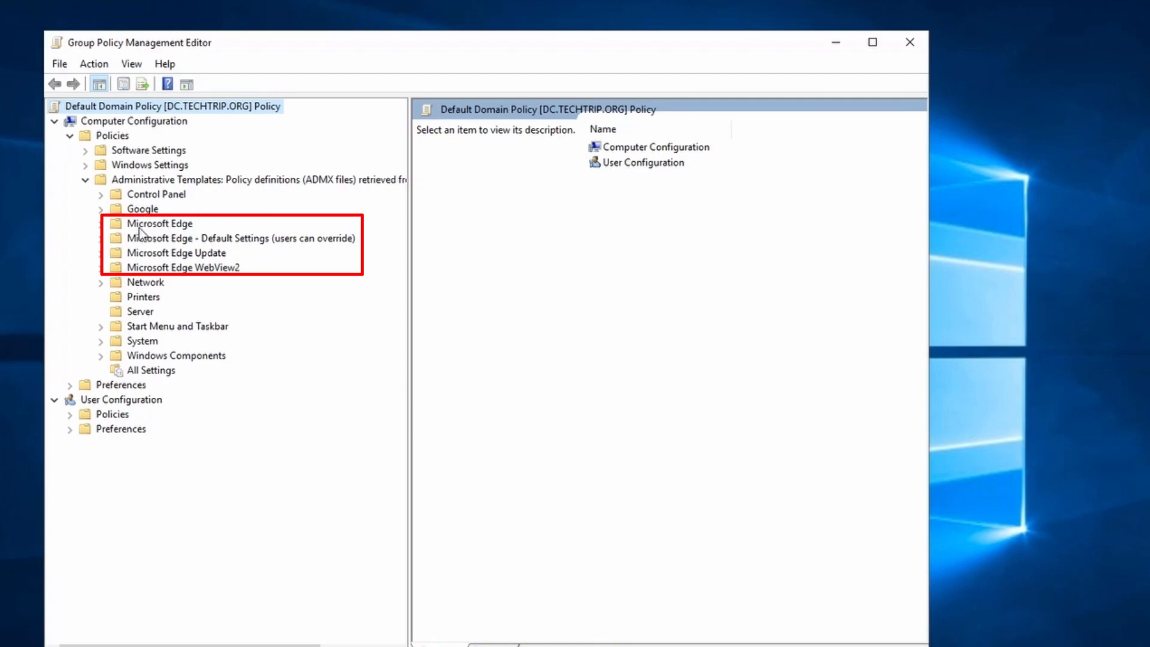